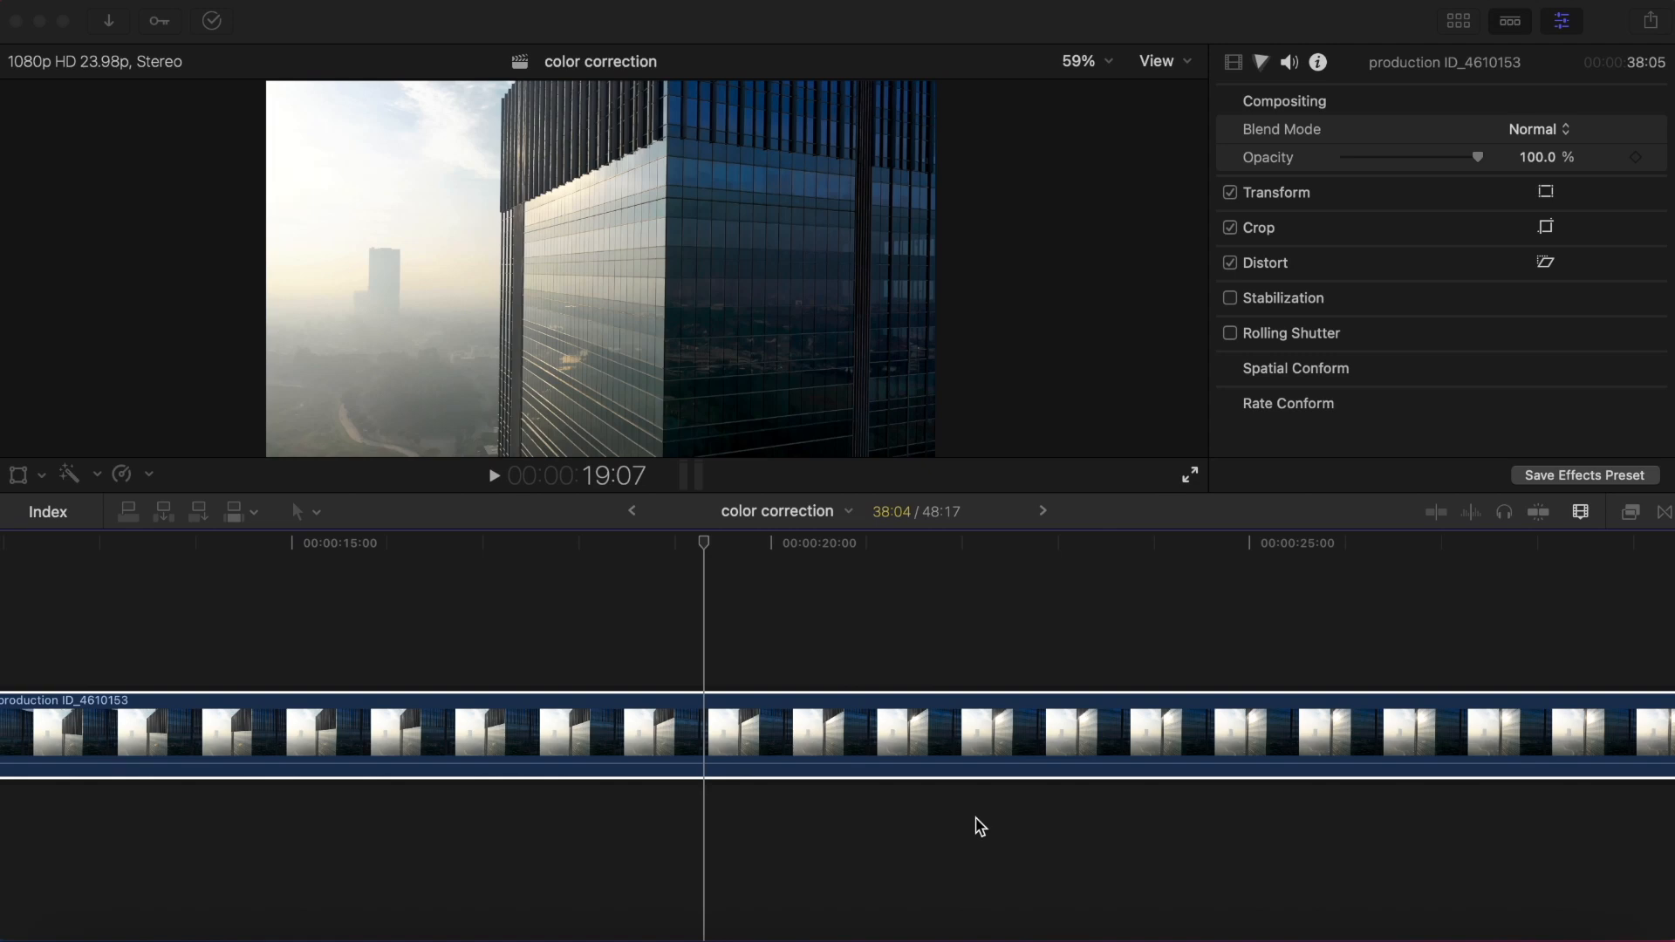
pyautogui.moveTo(801, 803)
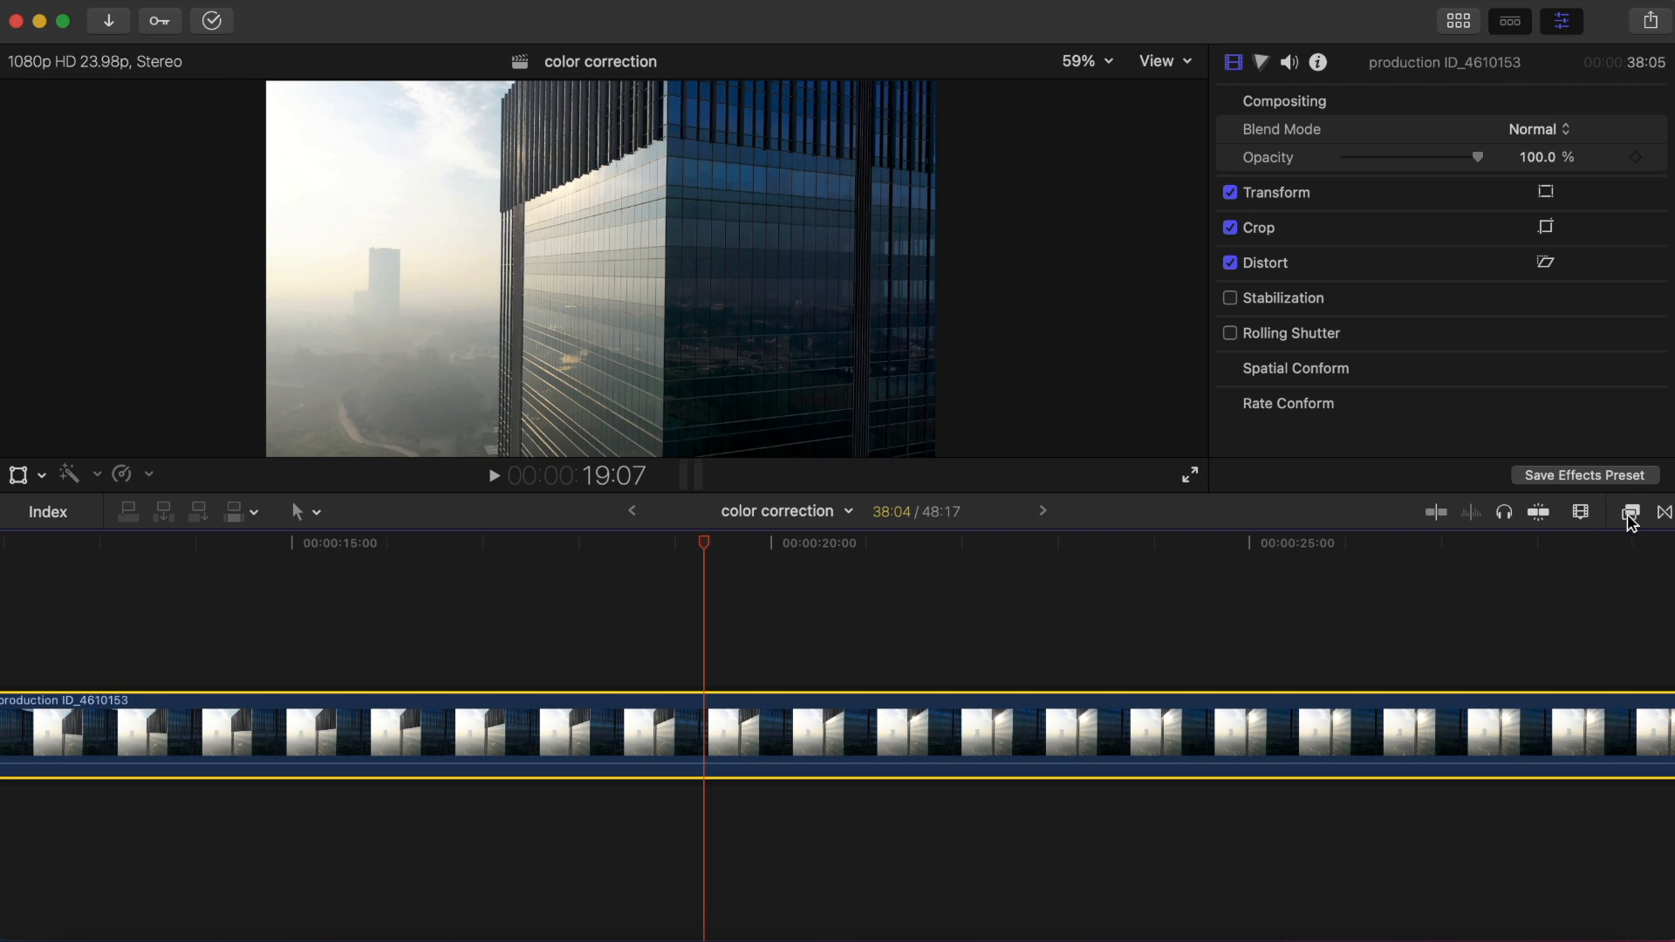
# Apply the Add Noise effect from the Effects browser to the aerial building clip.
pyautogui.click(1630, 512)
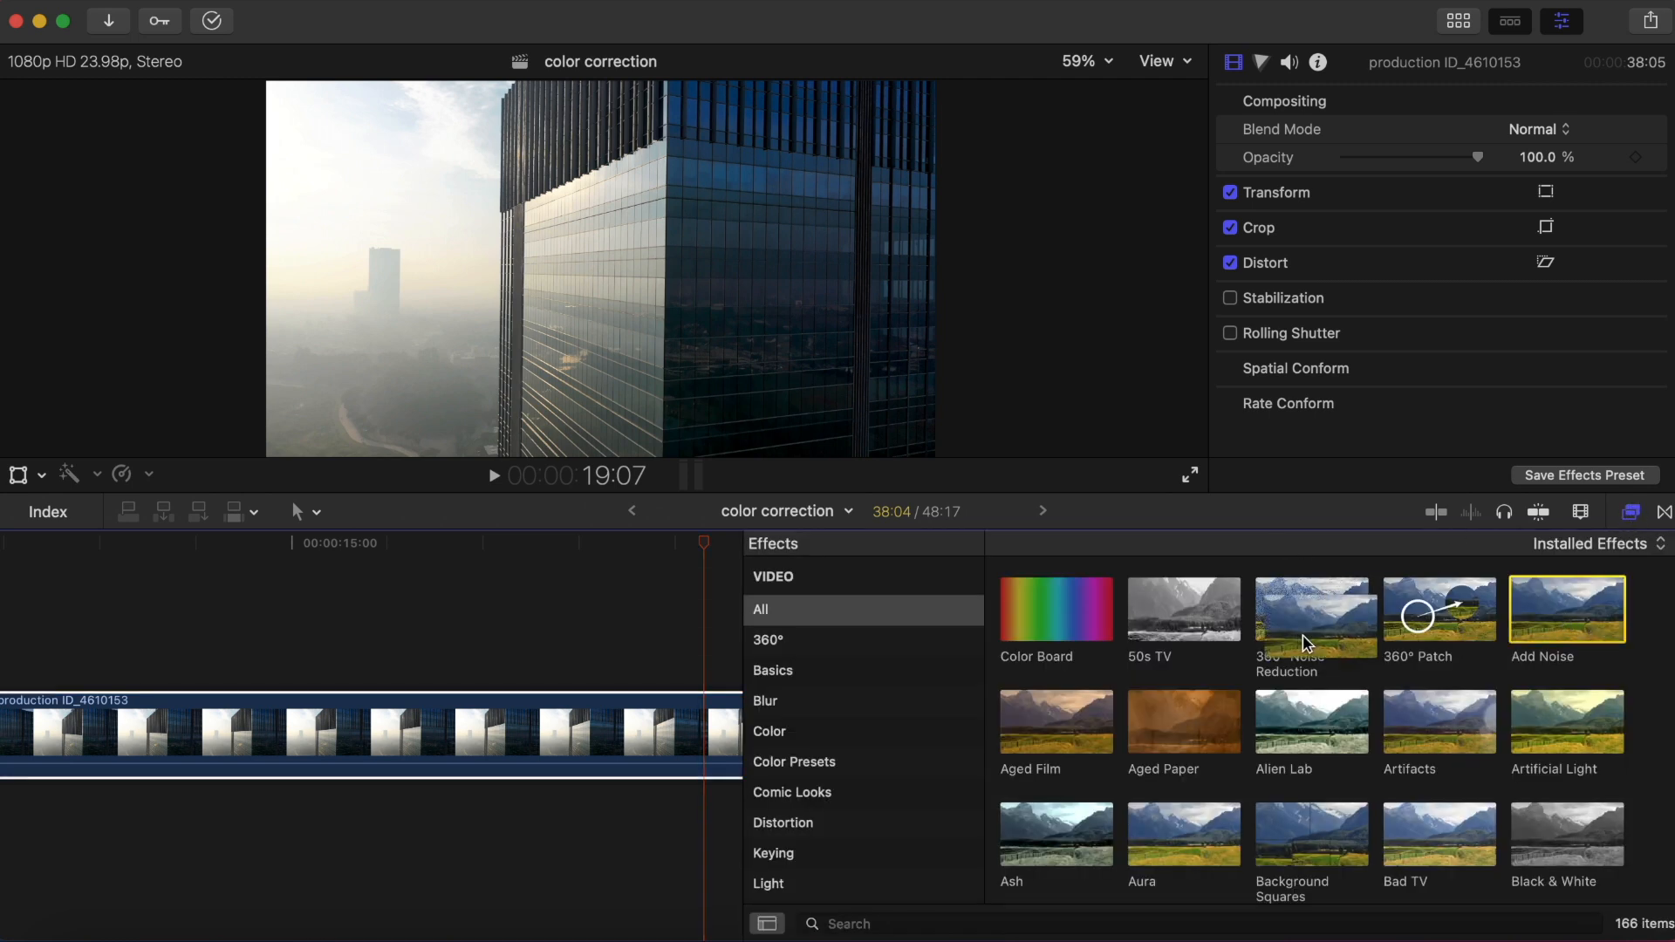
pyautogui.doubleClick(1565, 610)
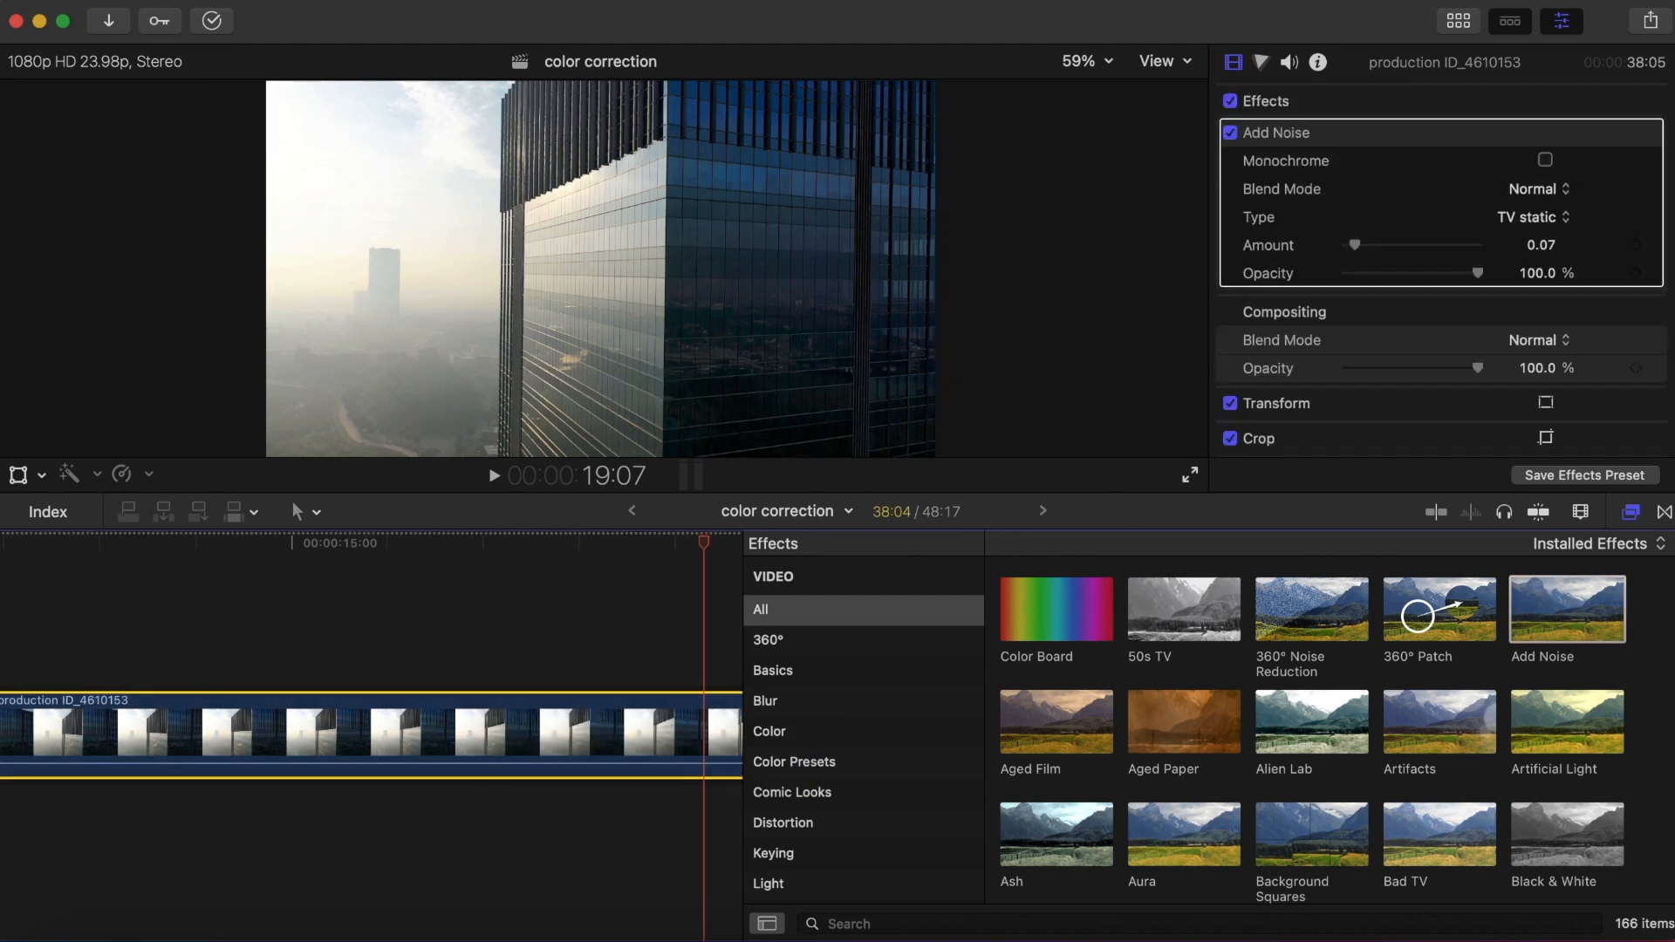
pyautogui.moveTo(1637, 512)
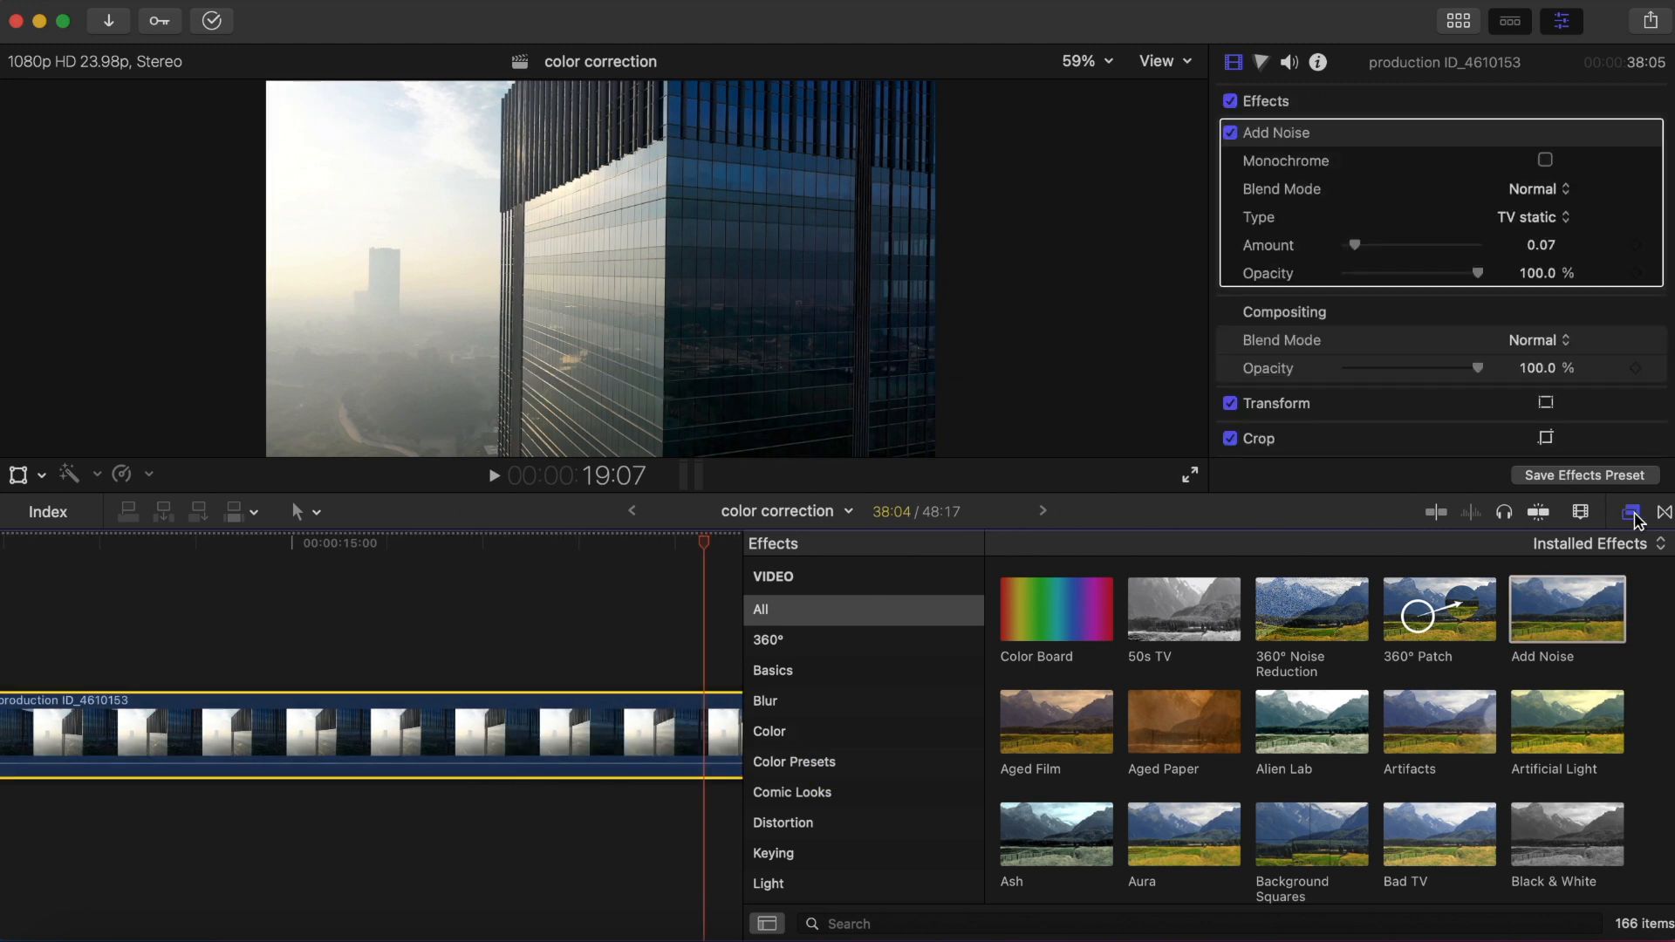
# Close the Effects browser and set Add Noise to 0.86 amount and 74.12% opacity.
pyautogui.click(1631, 510)
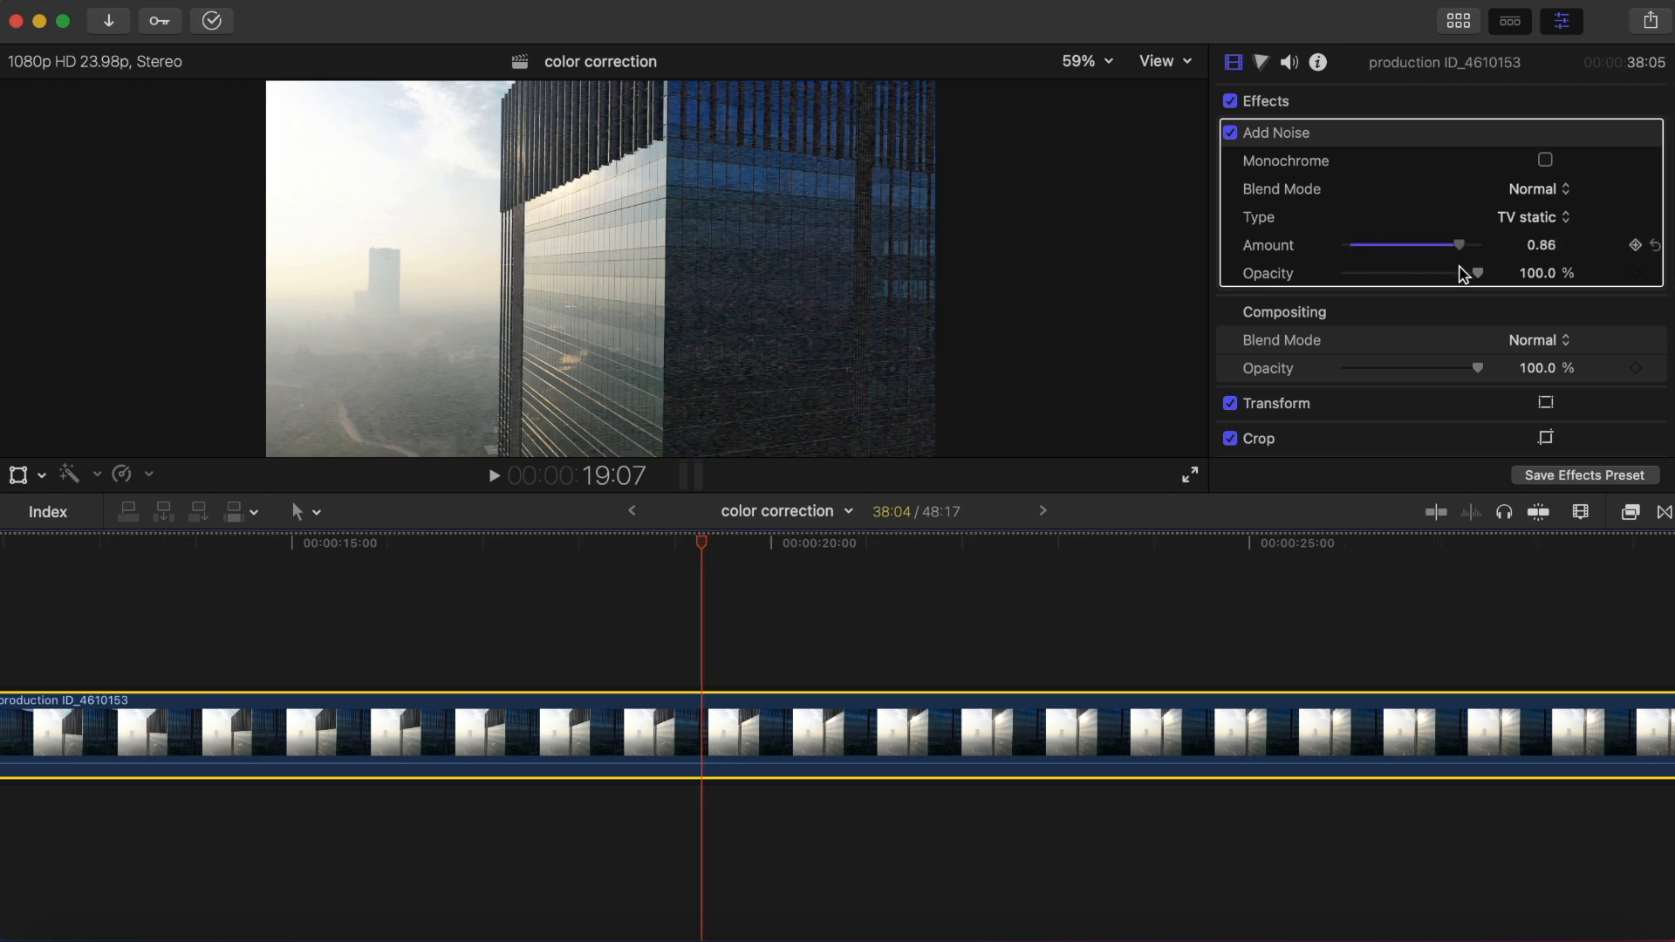
pyautogui.click(493, 475)
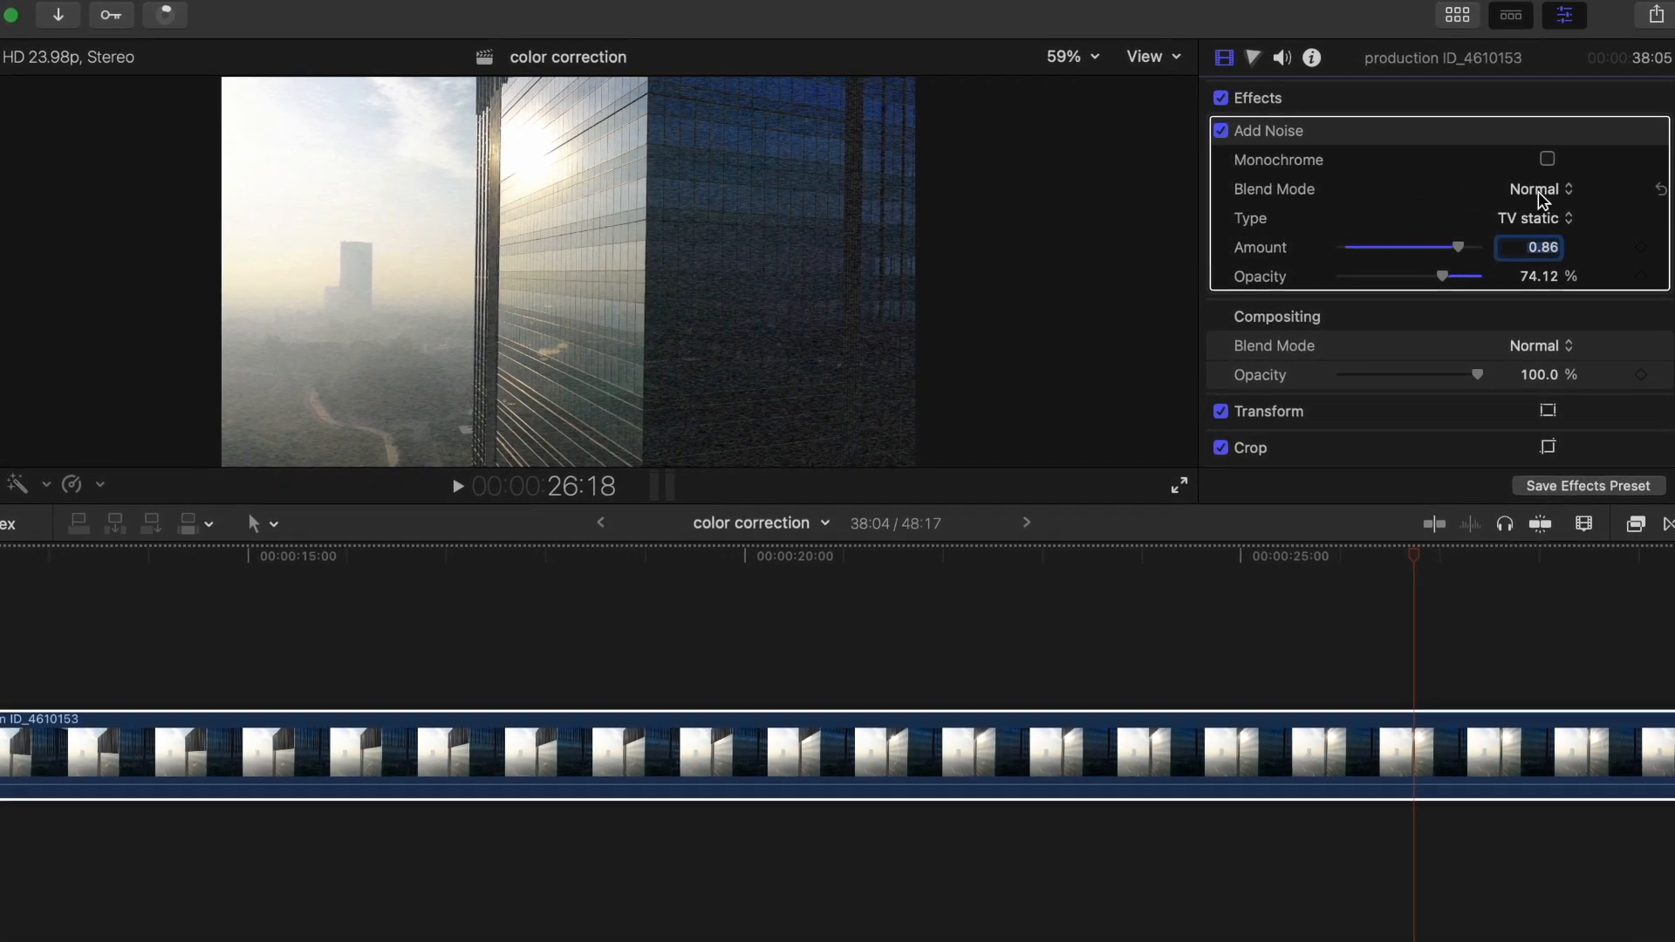
# Change the Add Noise type from TV static to Blue Noise (reduces banding), after trying Gaussian Noise.
pyautogui.click(1533, 218)
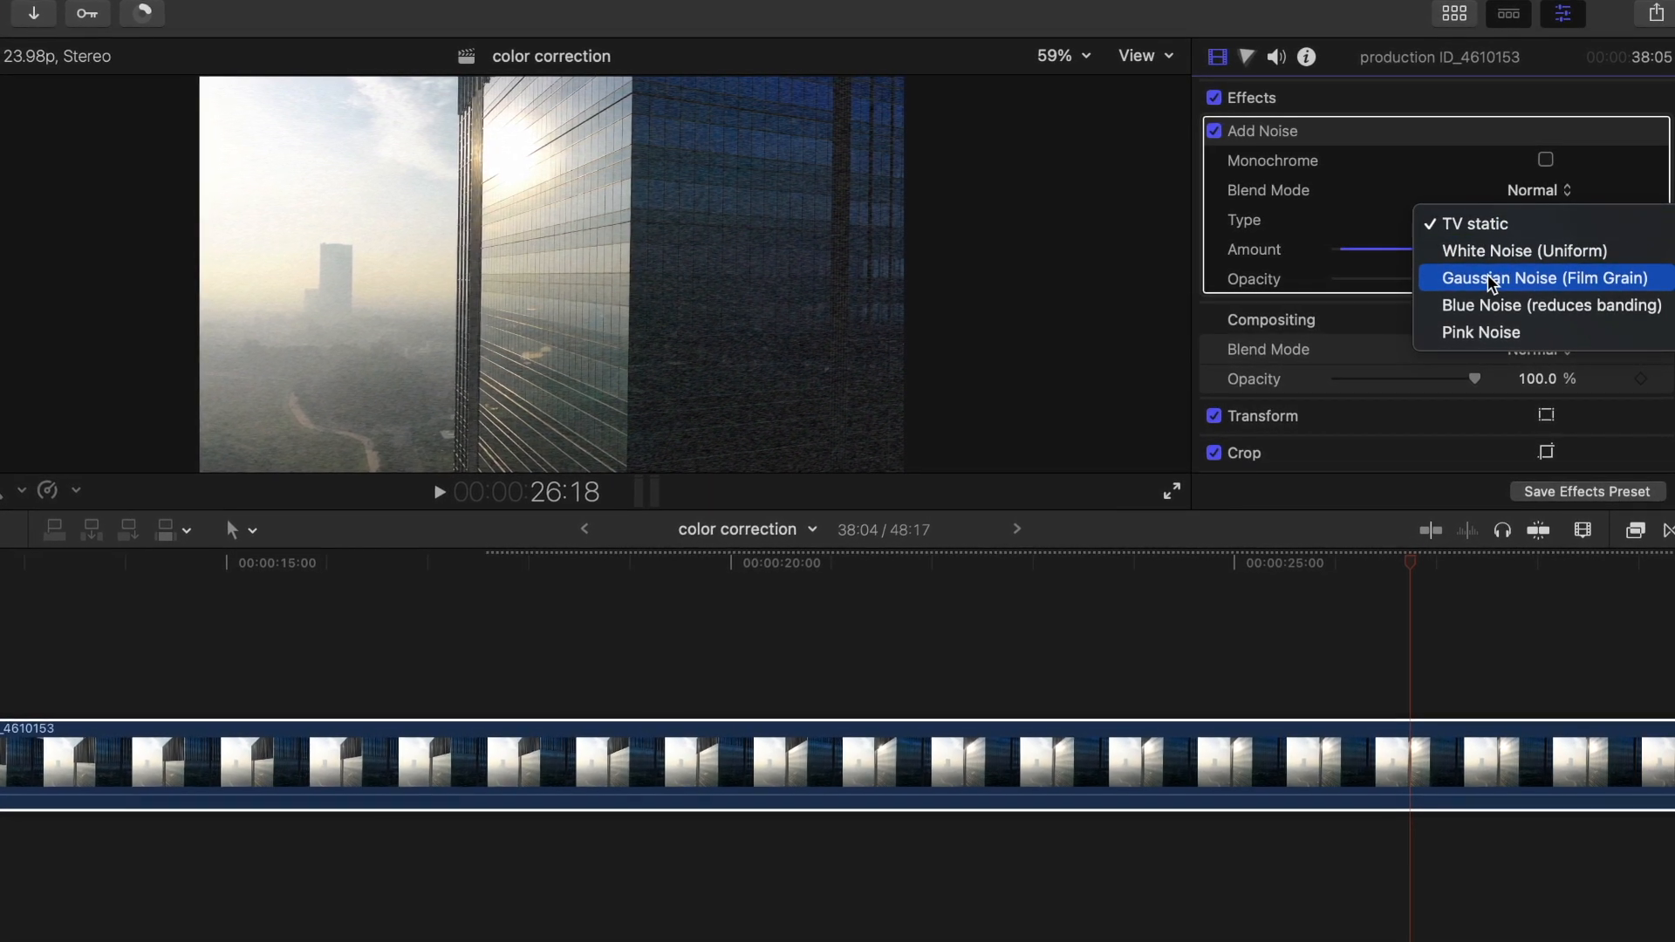
pyautogui.moveTo(1522, 251)
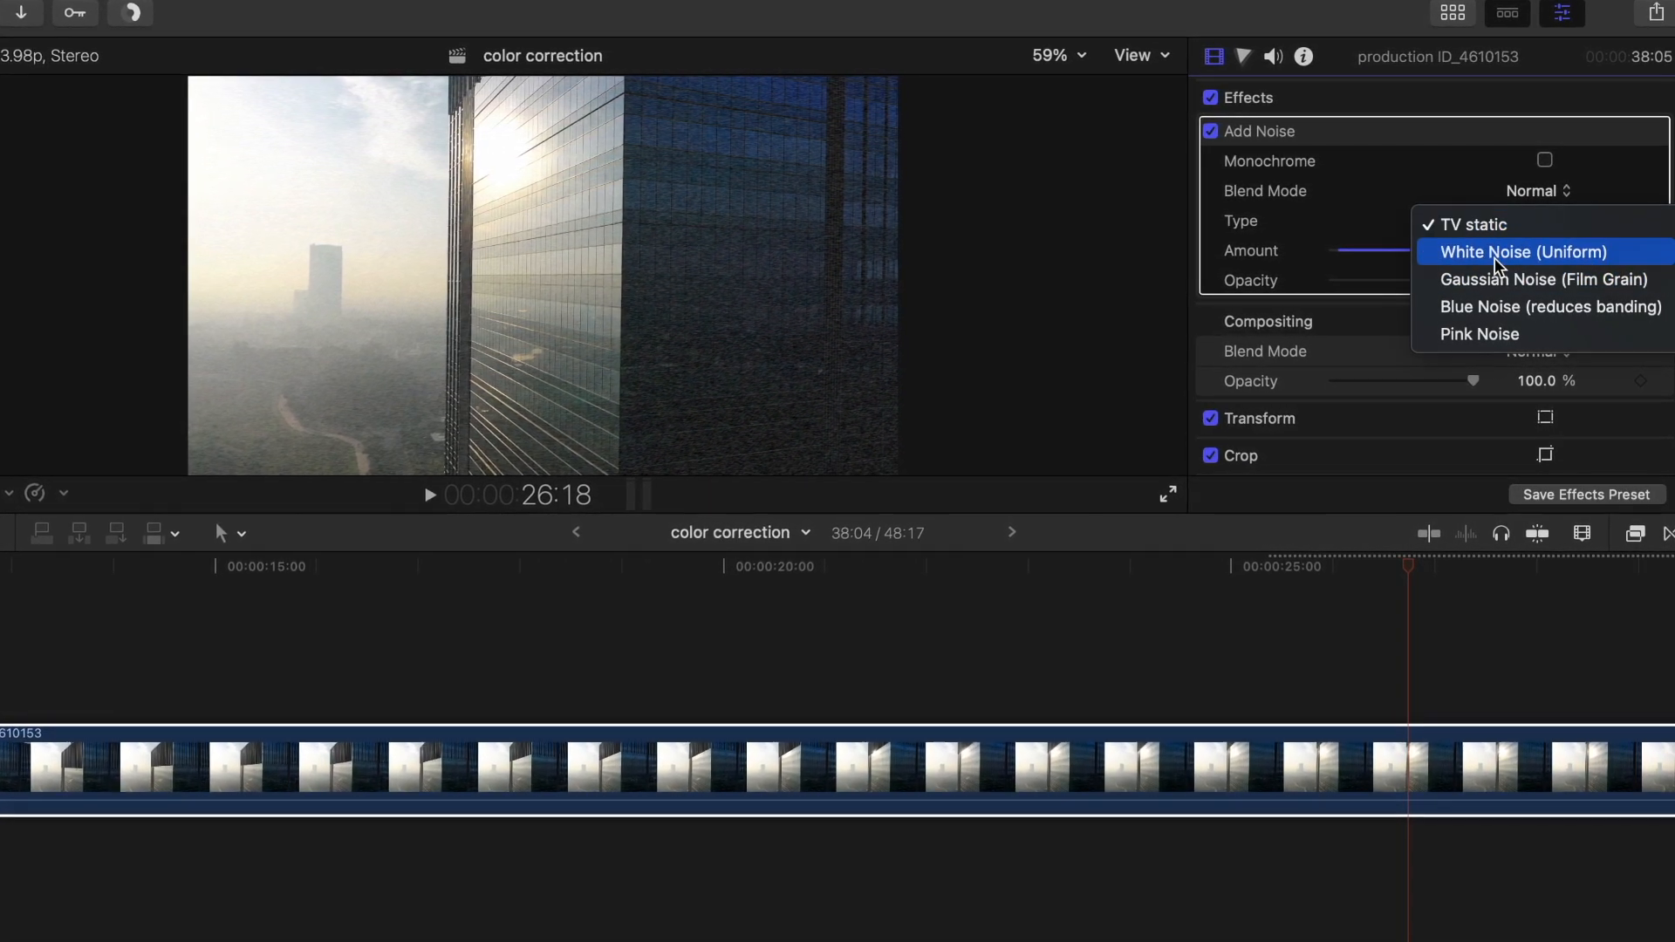
pyautogui.click(1471, 224)
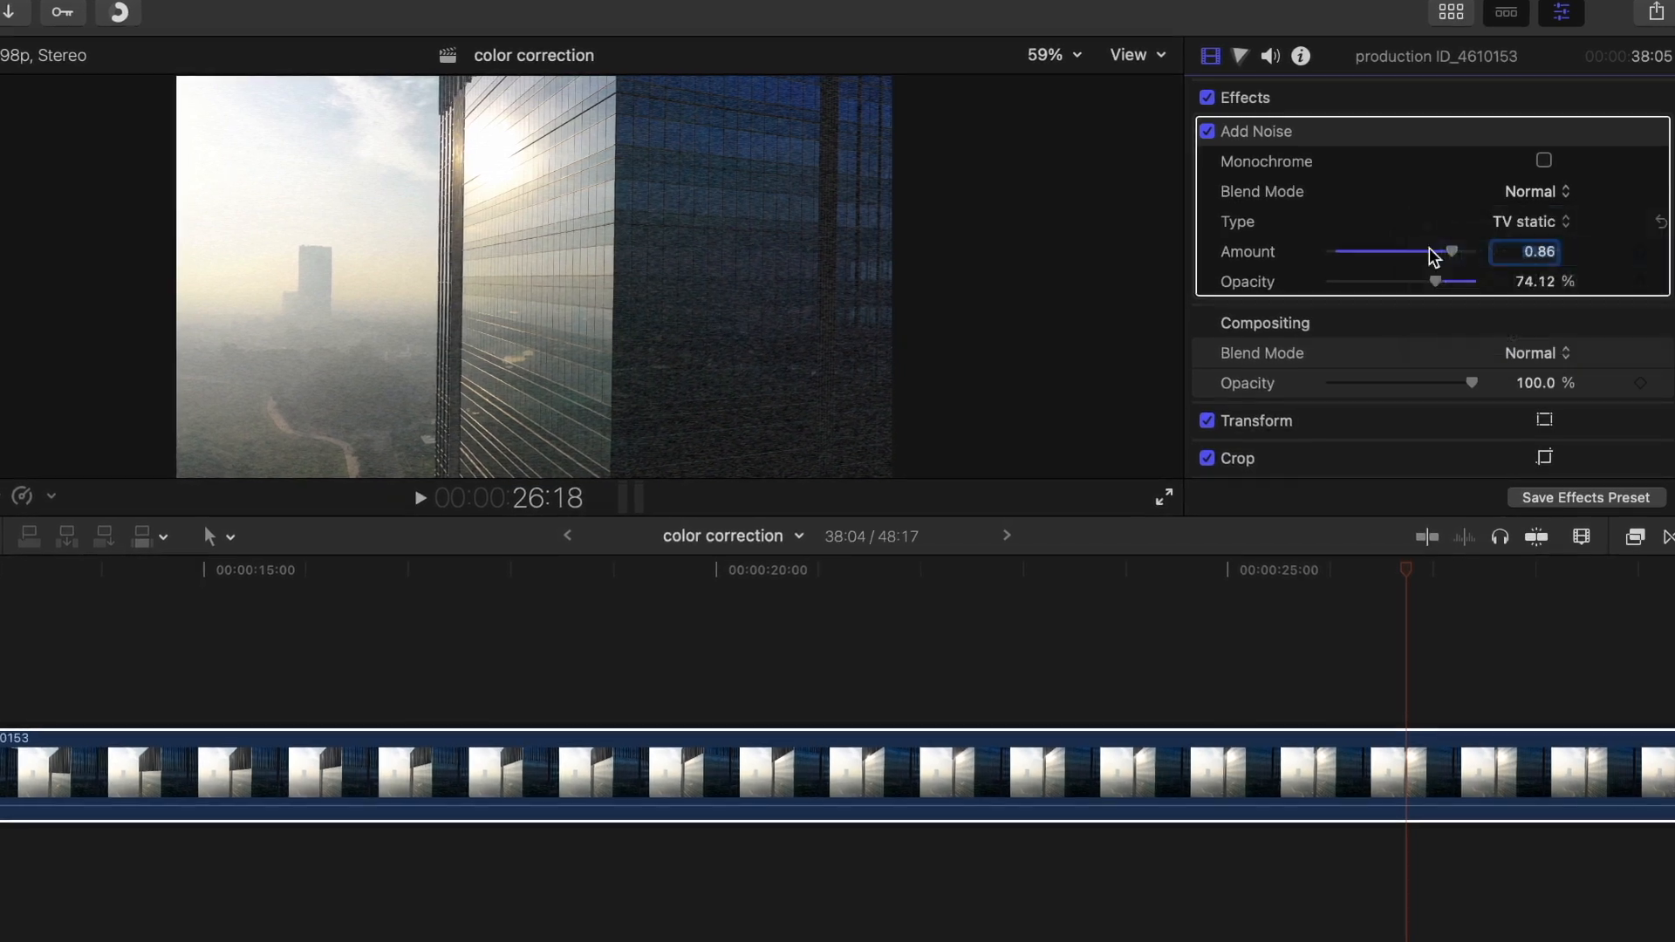
pyautogui.click(1527, 220)
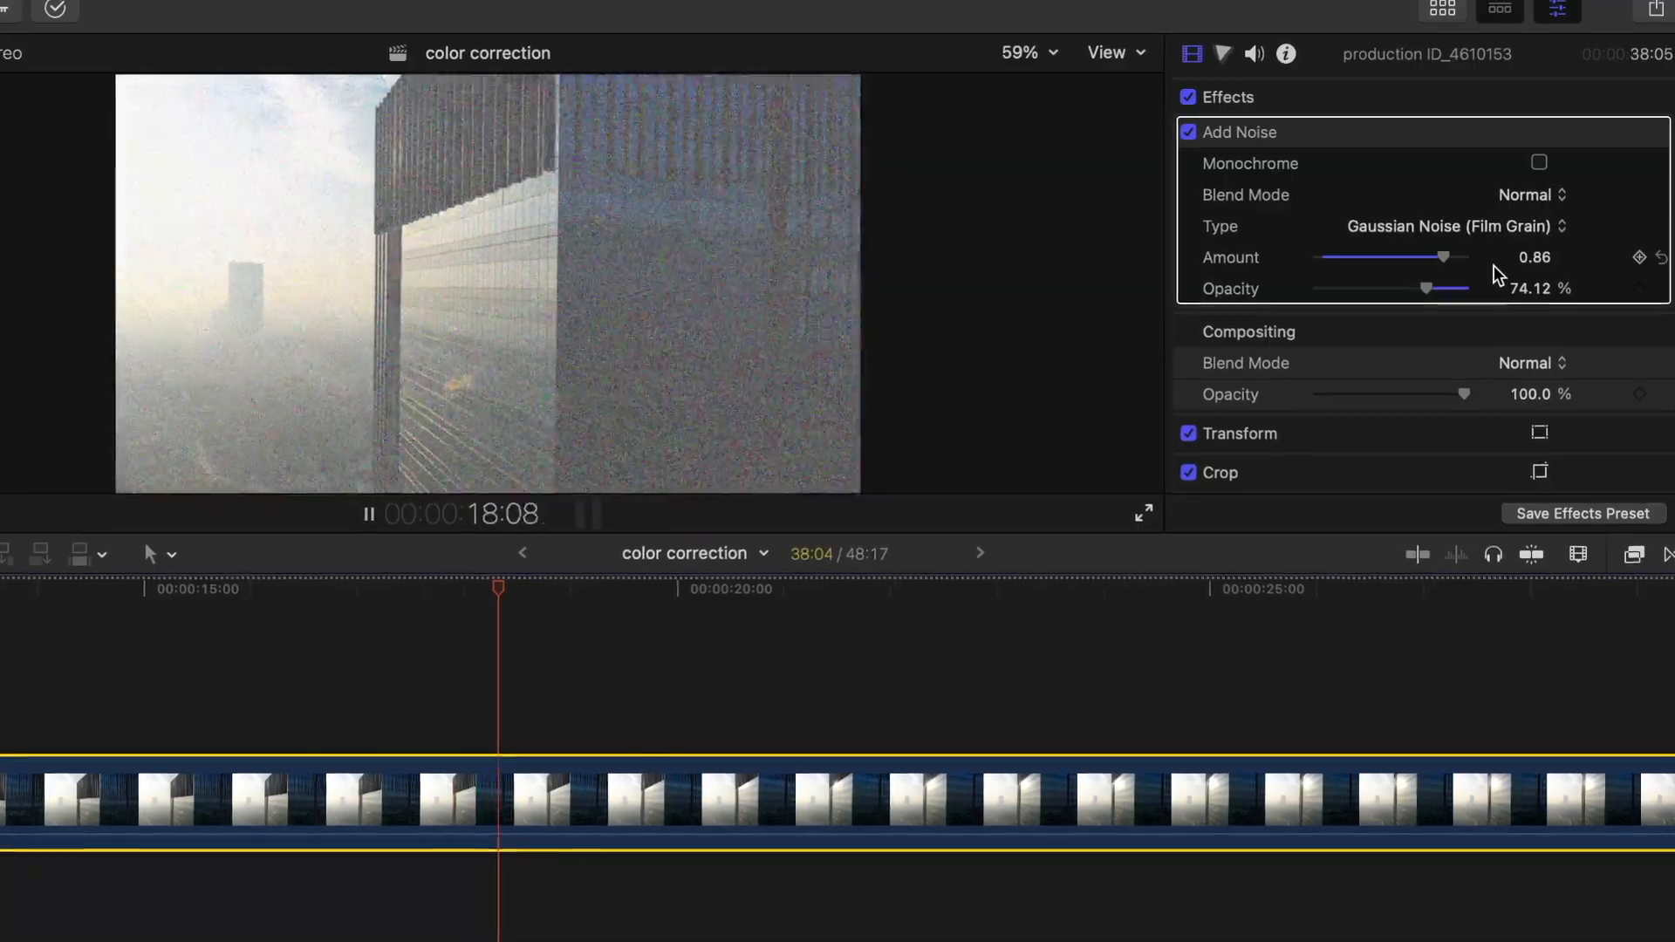
pyautogui.click(1450, 225)
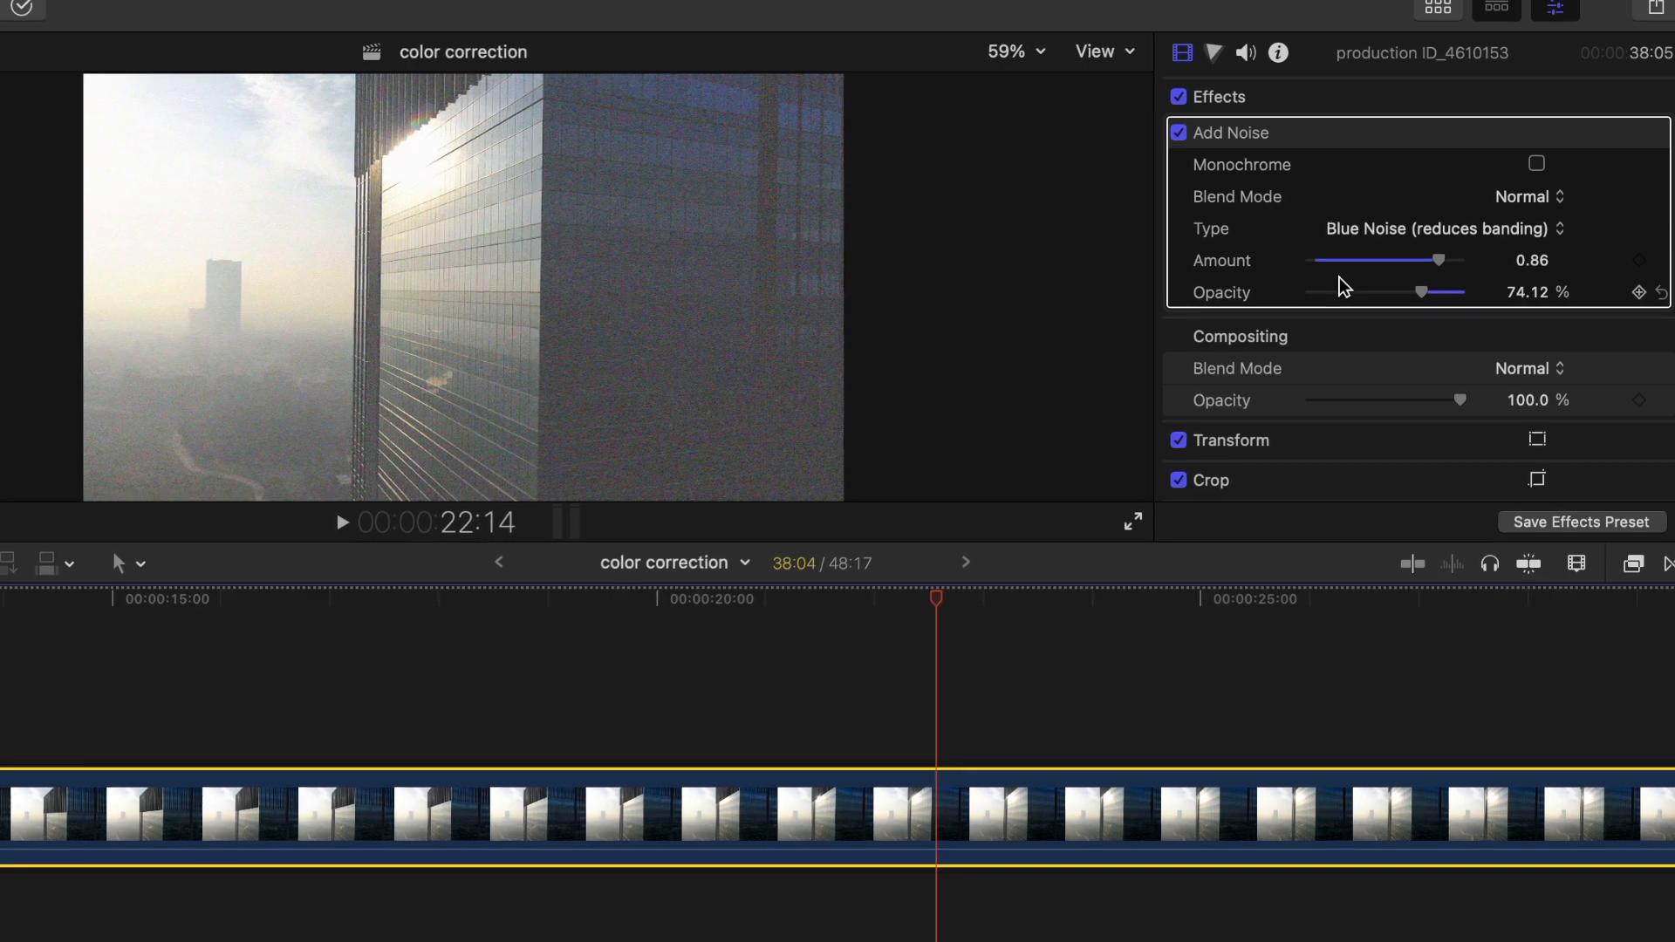